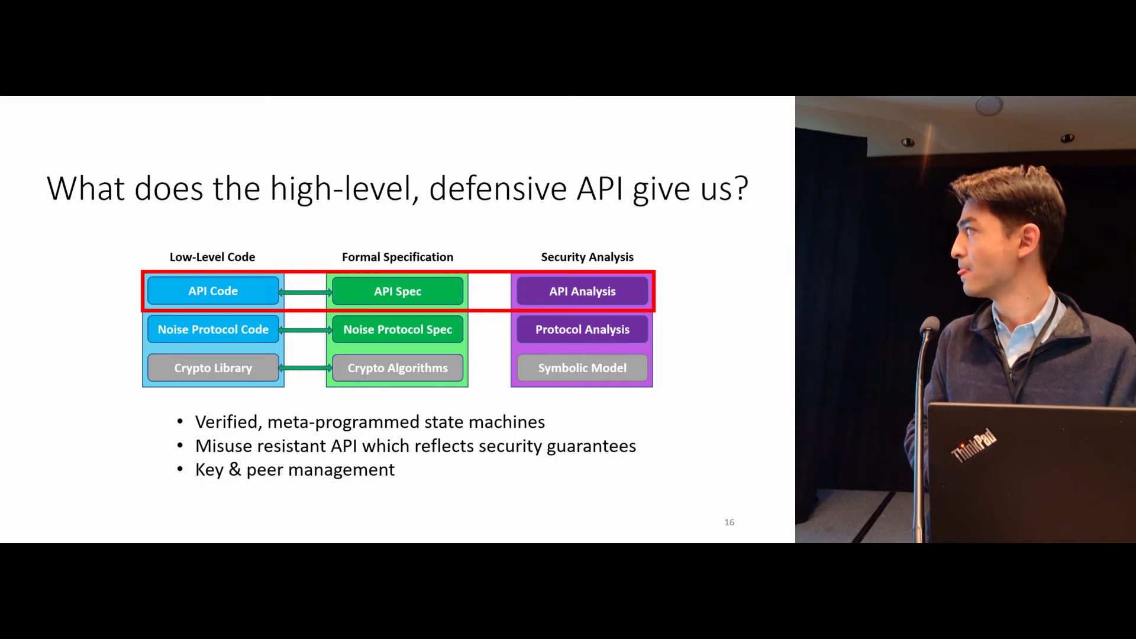
key("right")
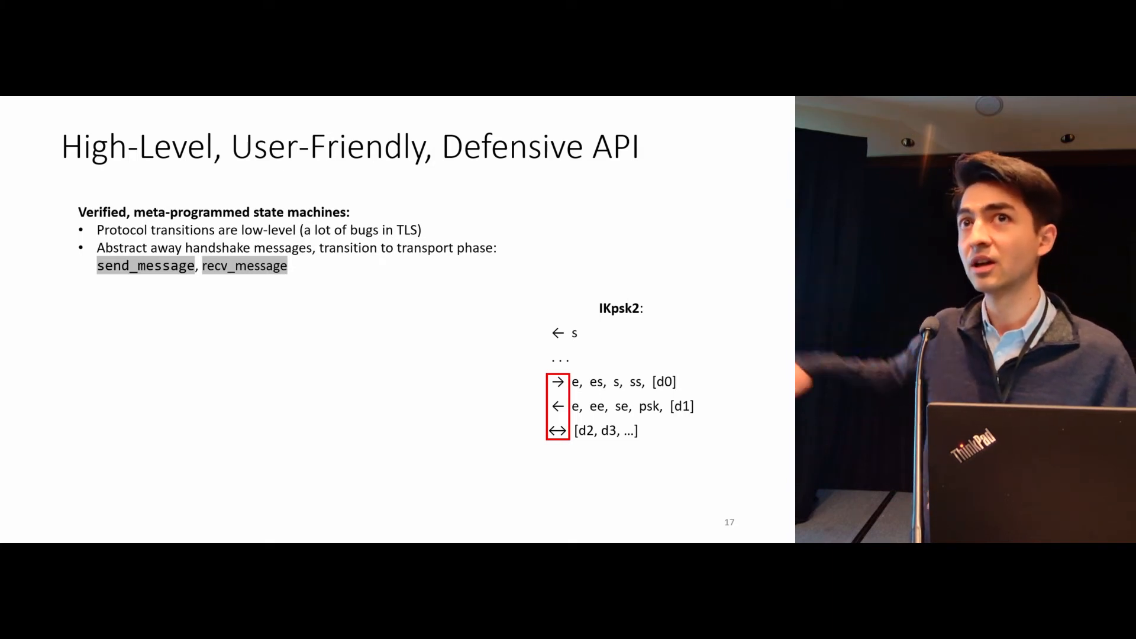
key("right")
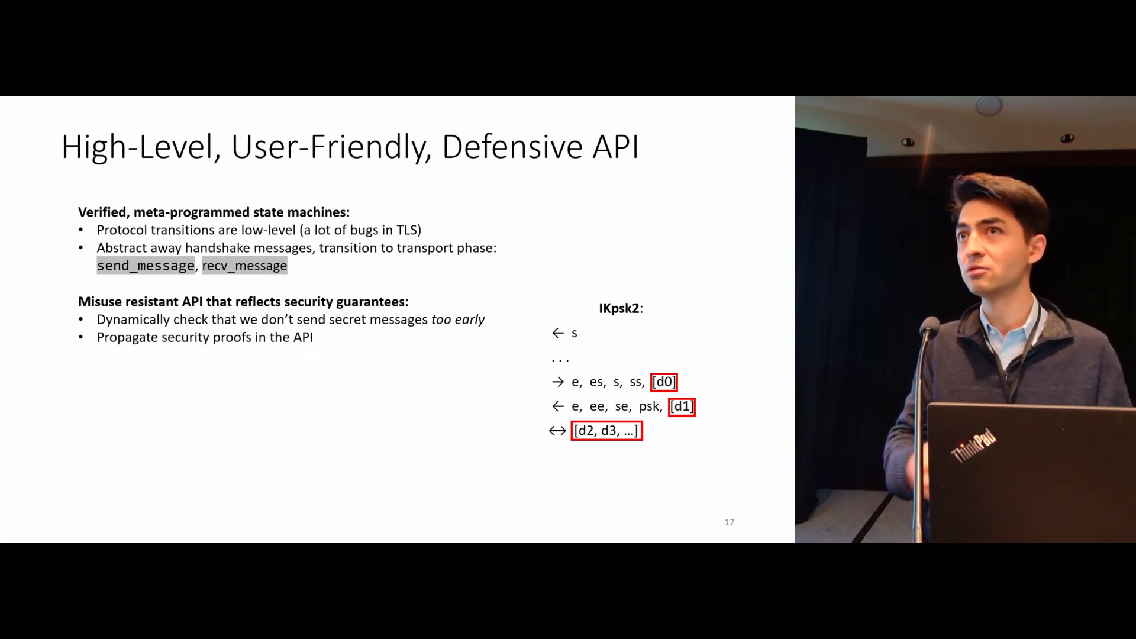